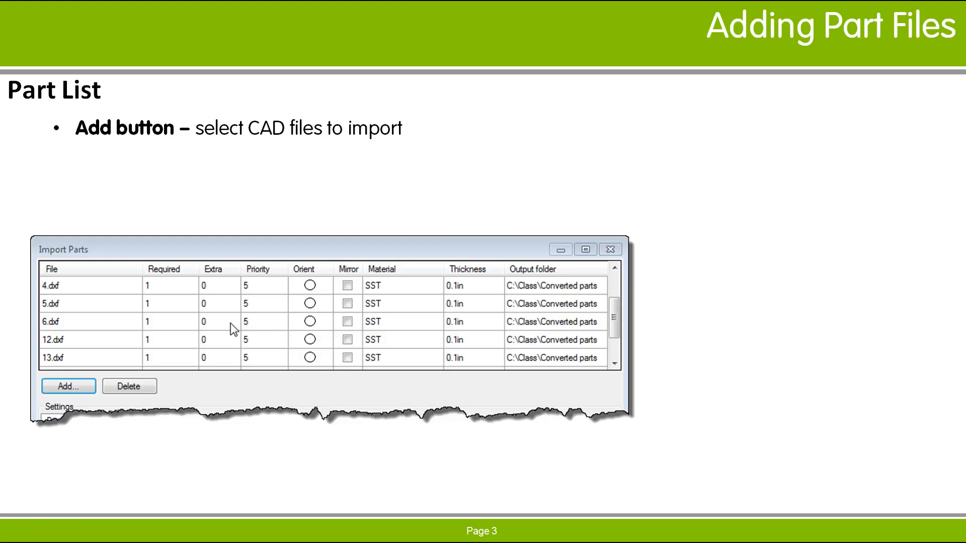
Step: Start adding parts to import, with DXF file type and the Standard-1 conversion template after reviewing 2D options
click(68, 386)
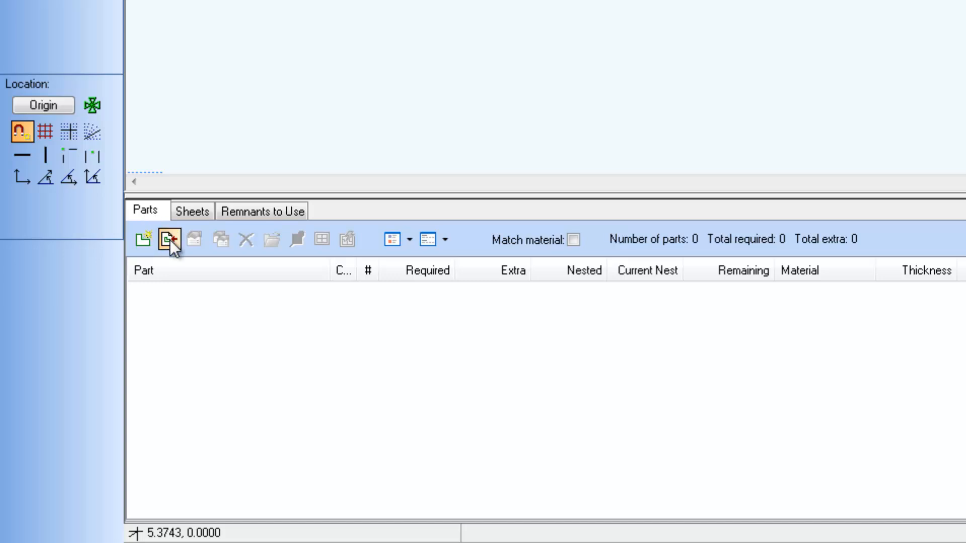
mouse_move(171, 240)
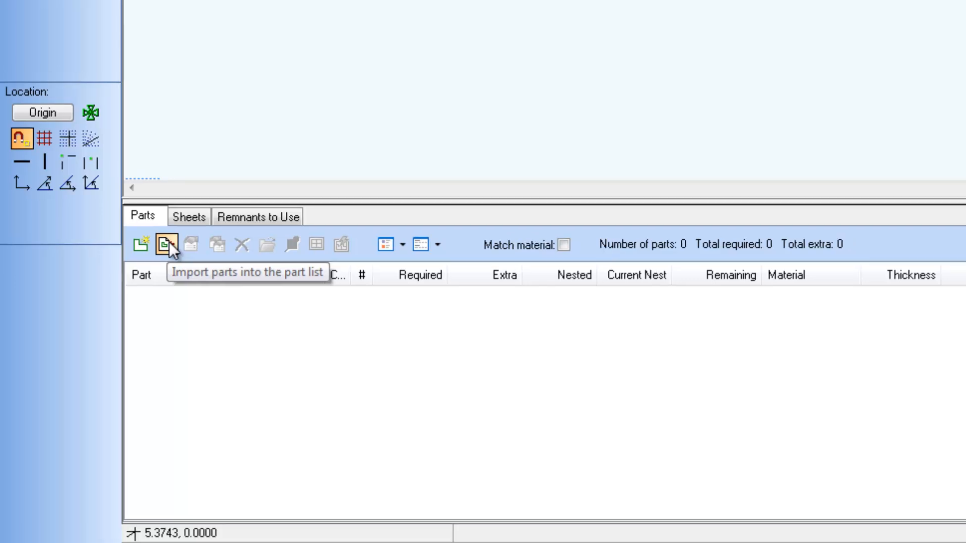
click(165, 244)
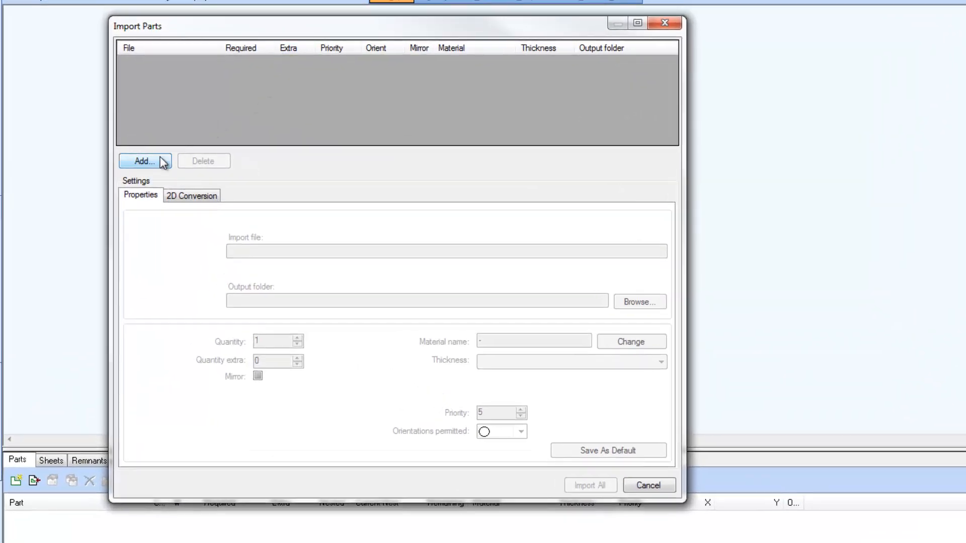
click(145, 161)
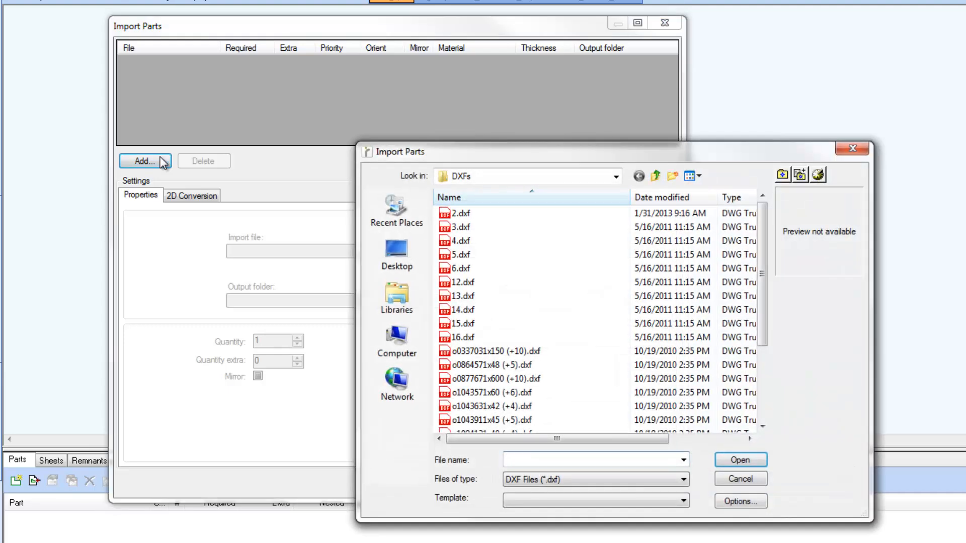
mouse_move(194, 178)
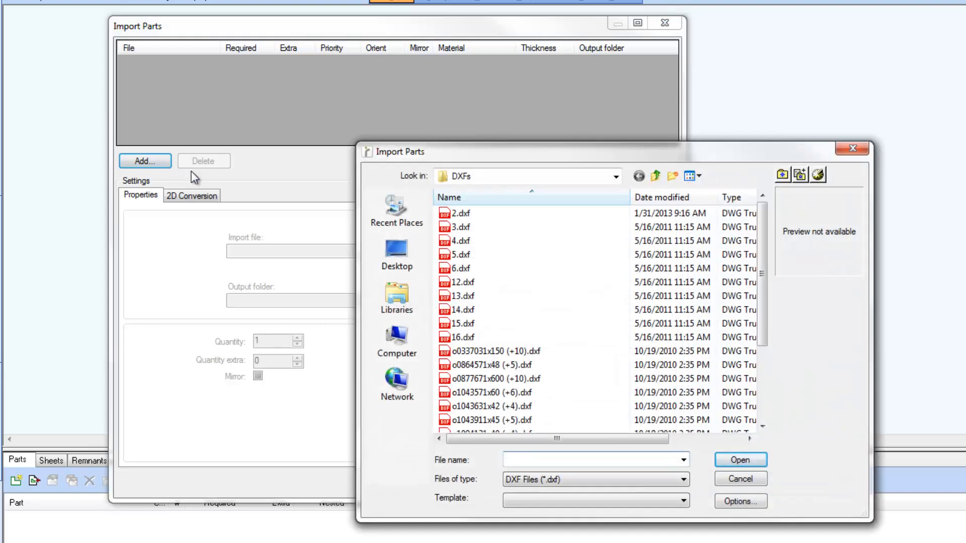
click(682, 479)
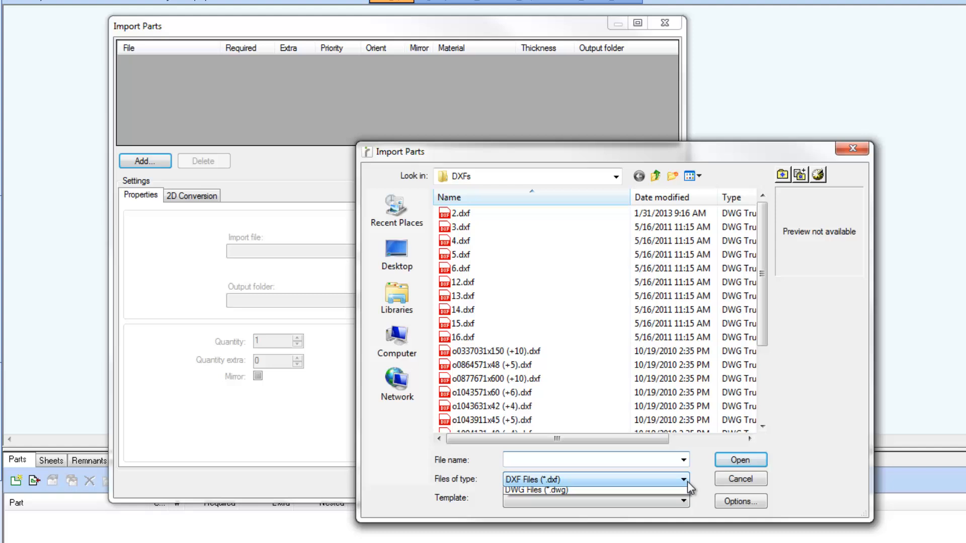
click(685, 480)
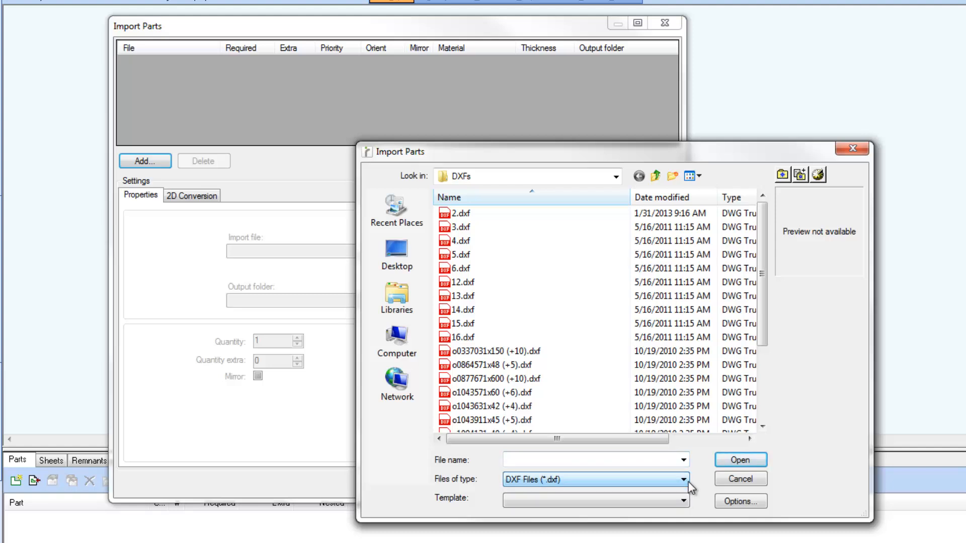
click(682, 501)
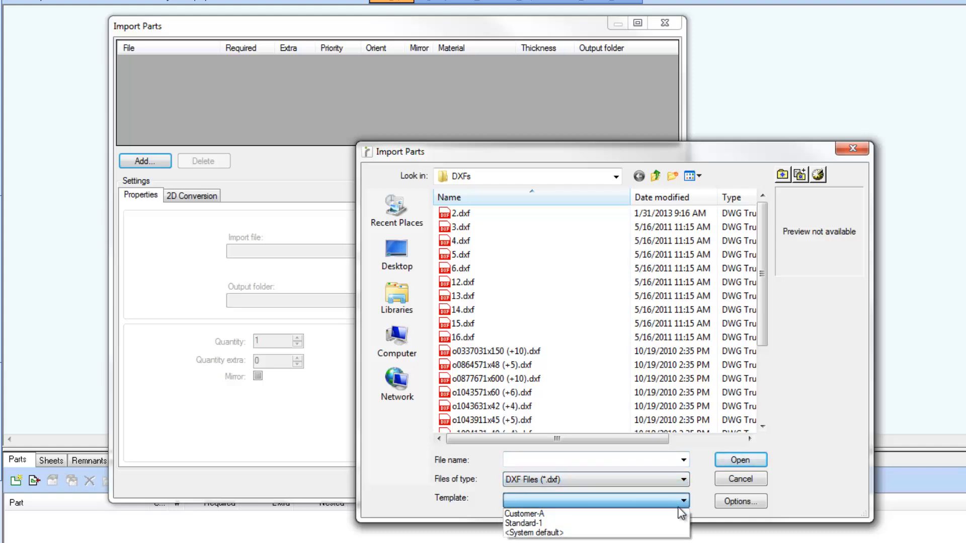
click(523, 523)
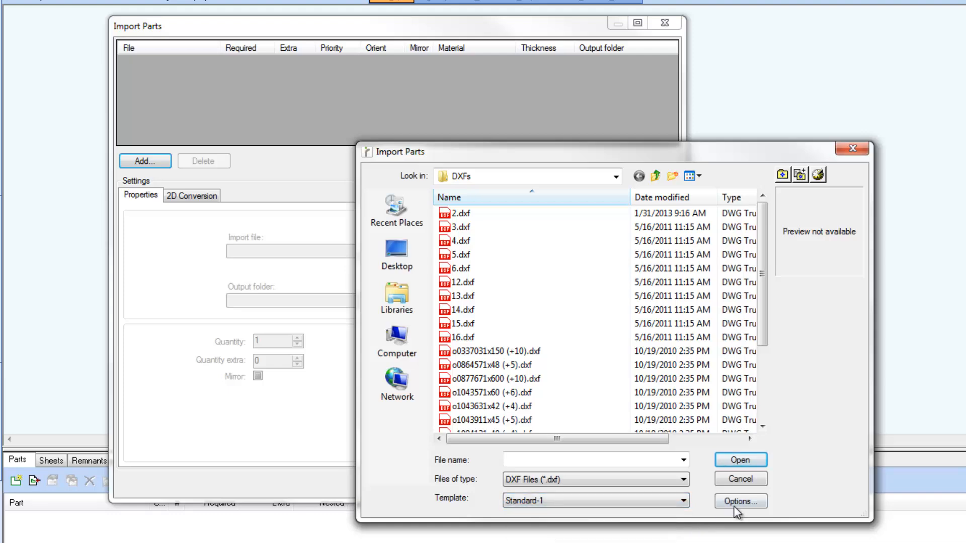
click(739, 502)
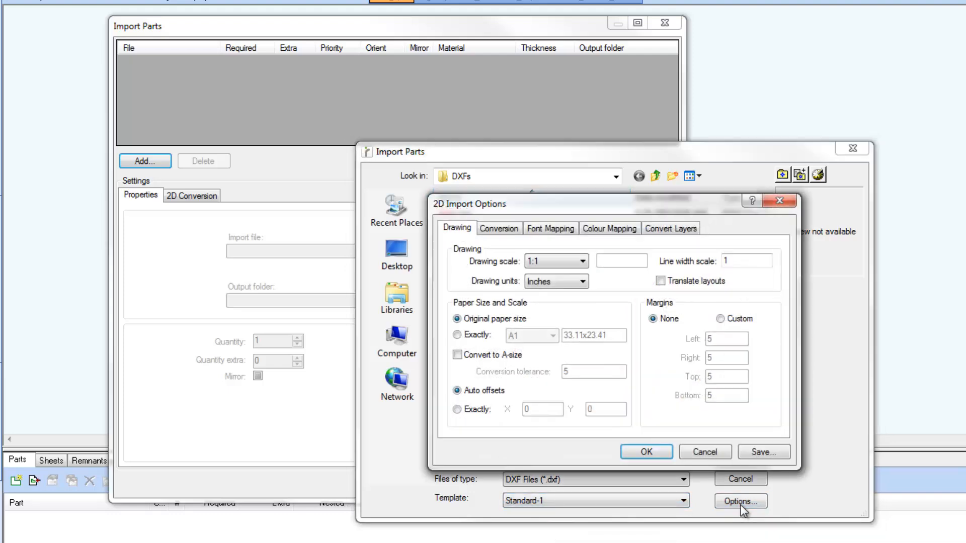
click(645, 452)
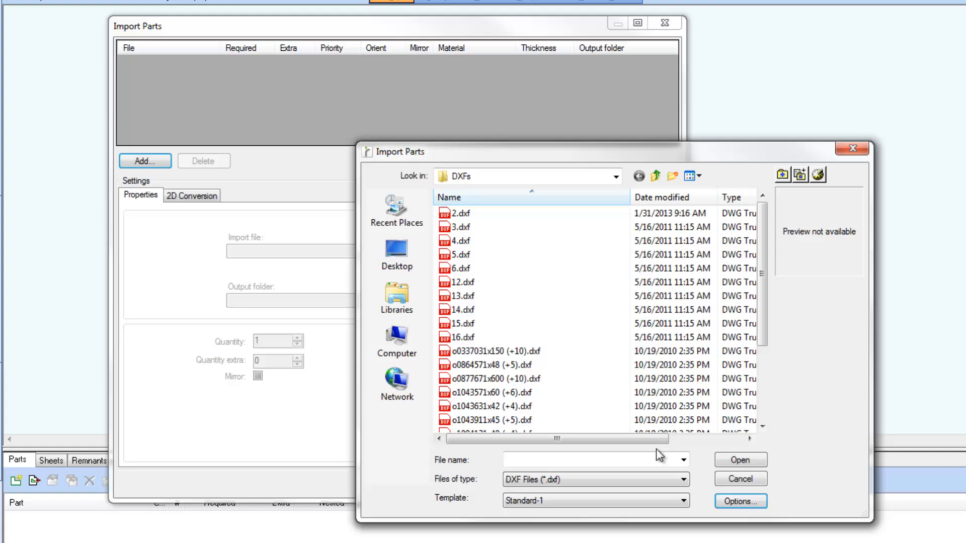
mouse_move(474, 214)
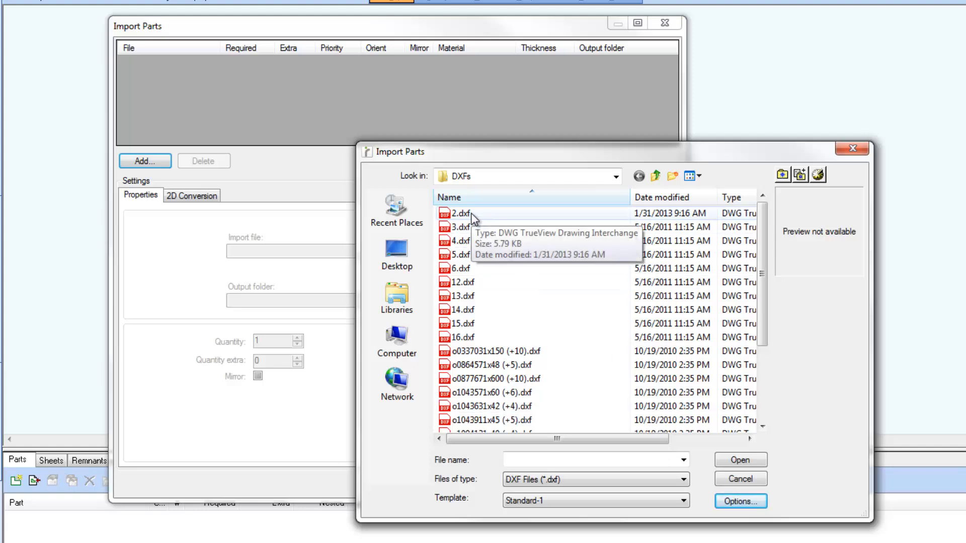
Step: Import the DXF files 2.dxf through o0337031x150 (+10).dxf into the list and select the last part
click(458, 213)
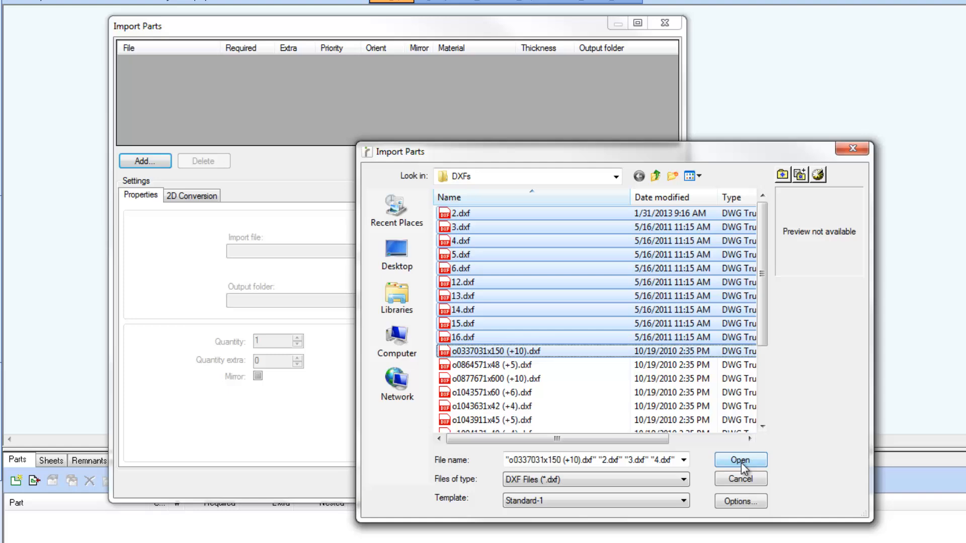
click(739, 459)
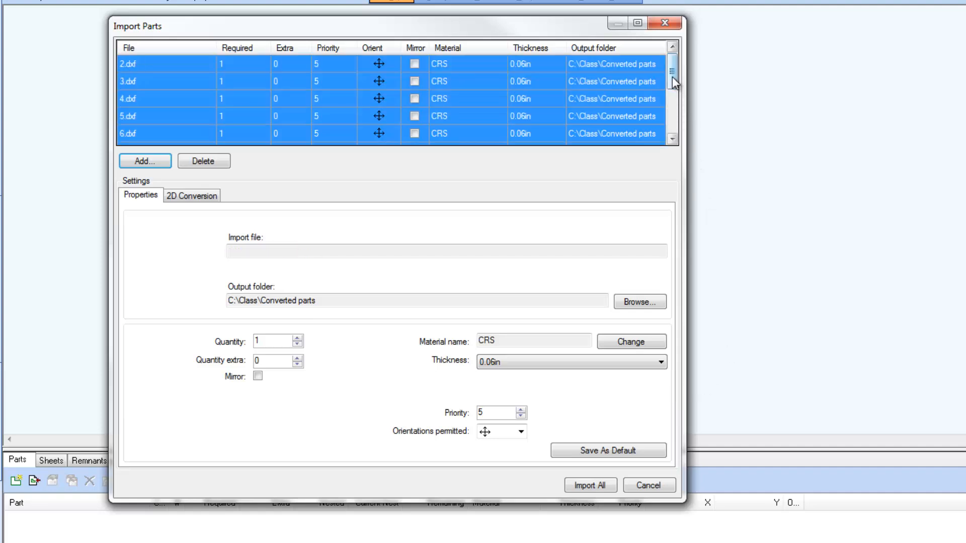
scroll(down, 3)
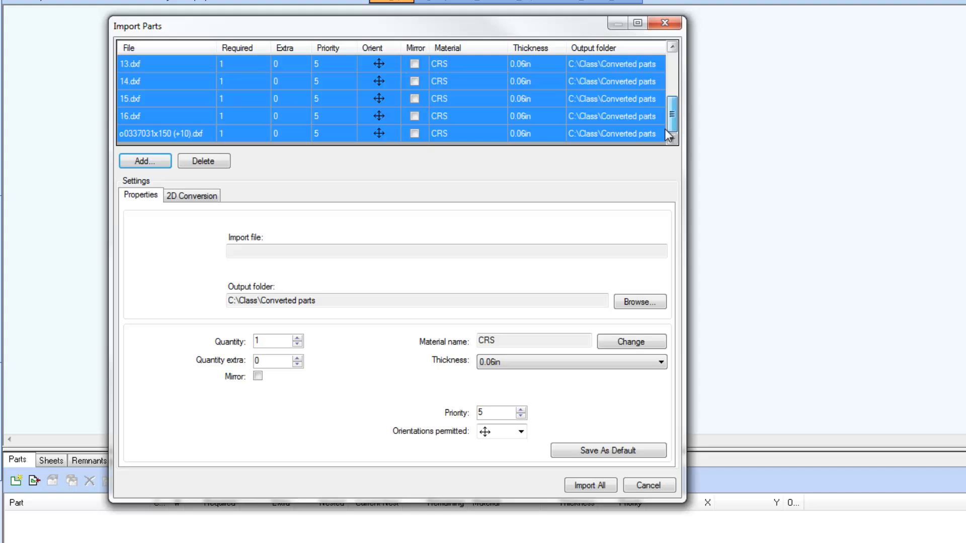
click(163, 134)
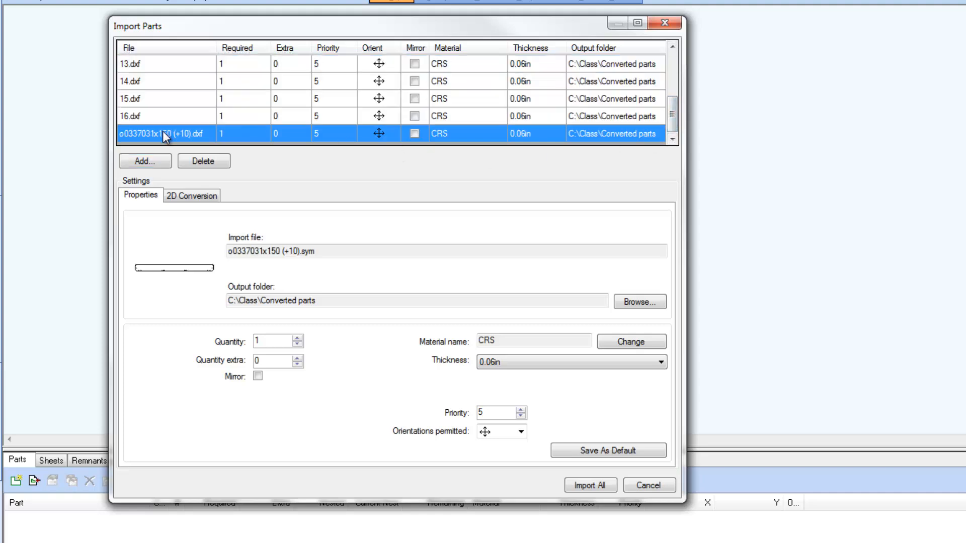
click(203, 161)
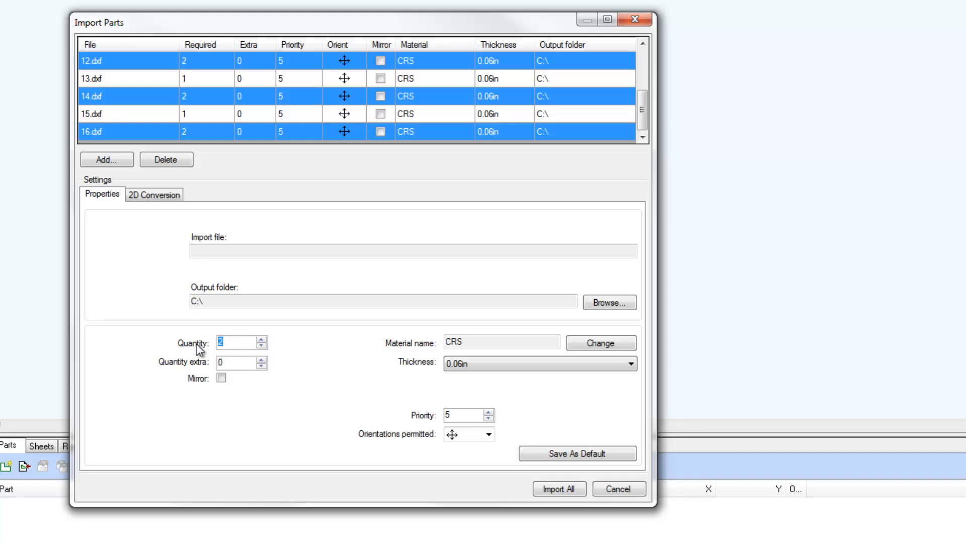
Step: Give parts 12.dxf, 14.dxf and 16.dxf a required quantity of 12 with 2 extra each
text(12)
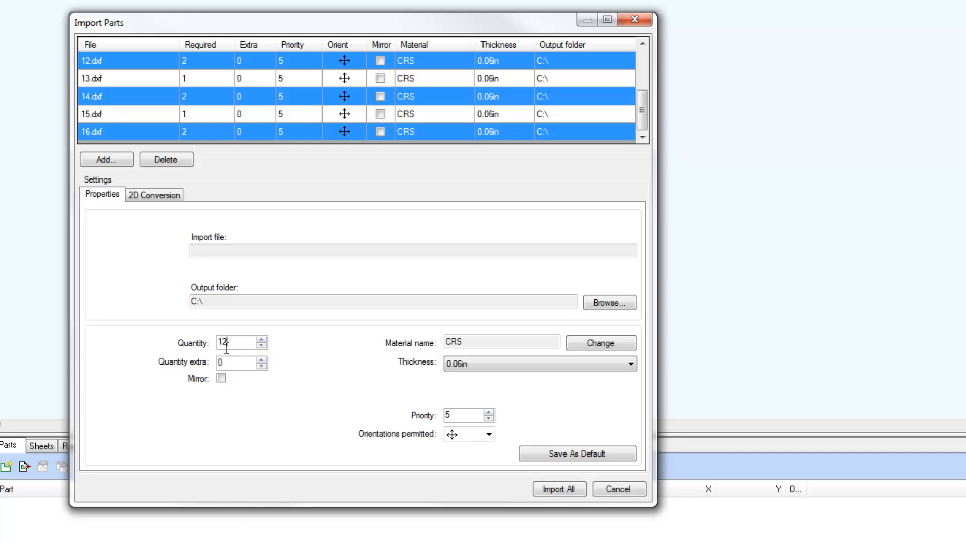
text(12)
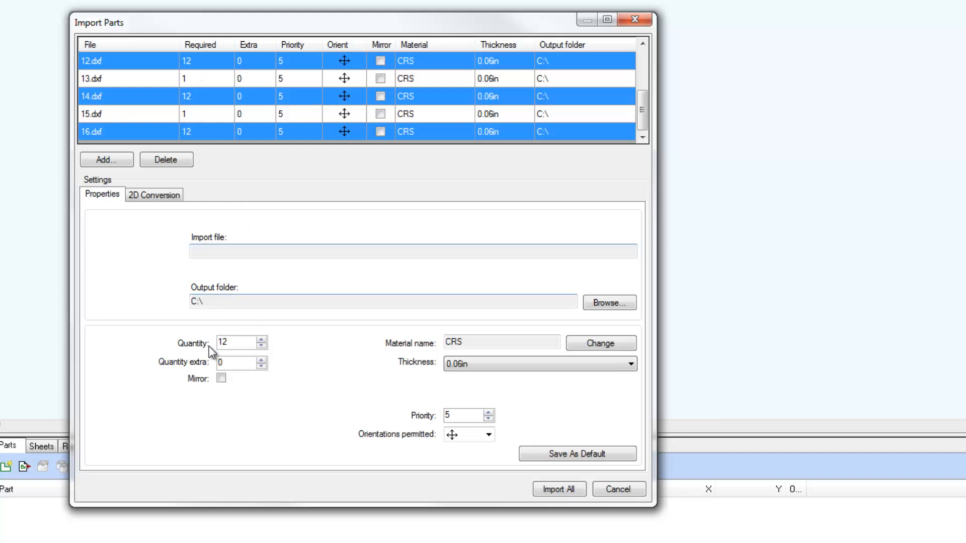
click(261, 359)
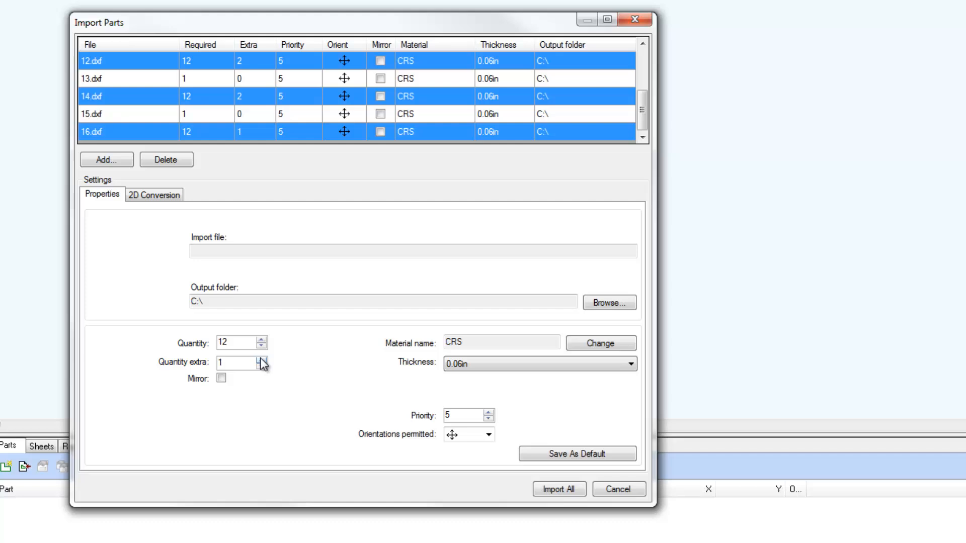
click(261, 359)
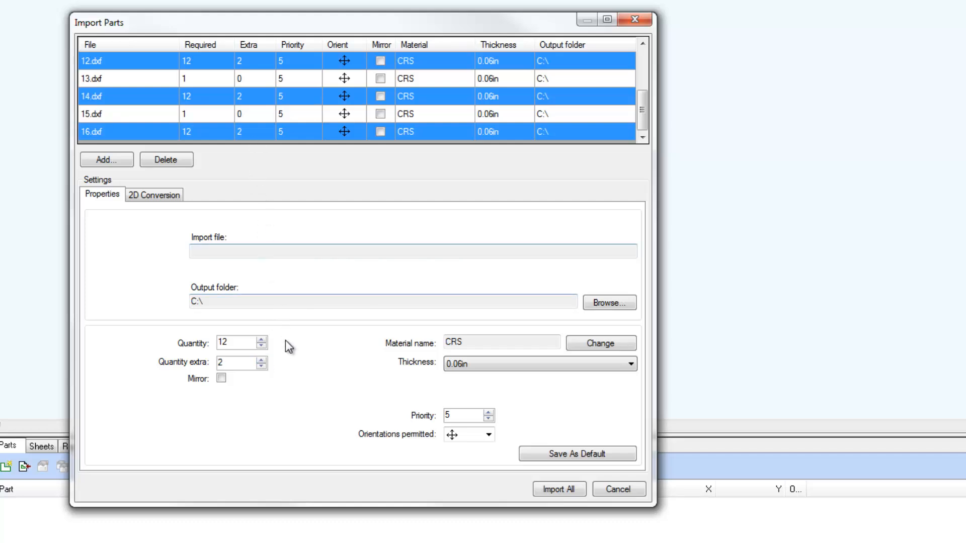
mouse_move(302, 118)
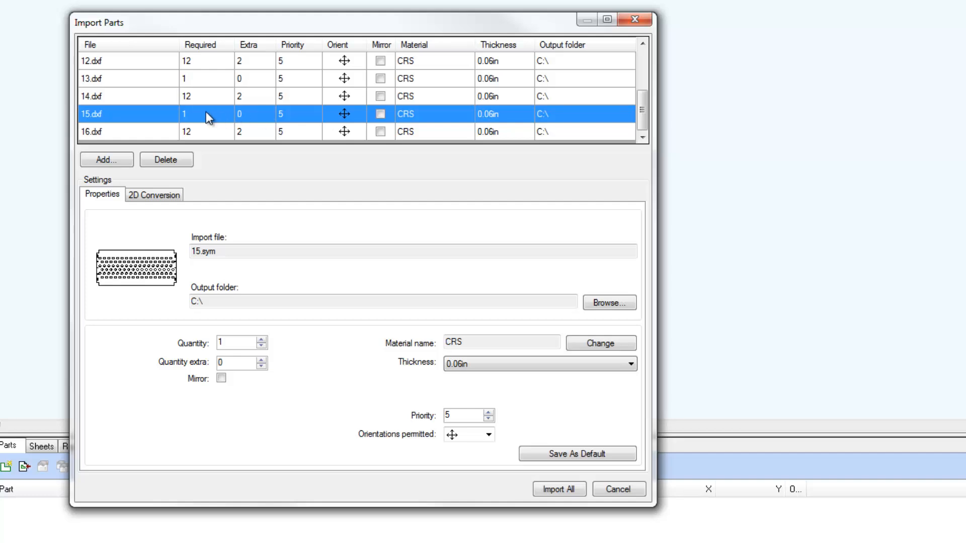
Step: Set part 15.dxf to 10 required with 0 extra, and part 13.dxf to 1 extra
double_click(207, 113)
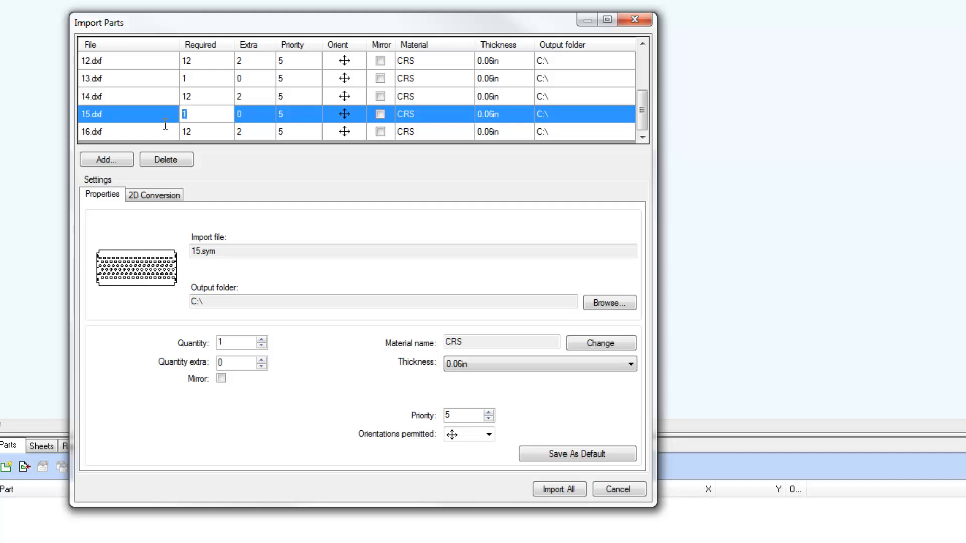
text(0)
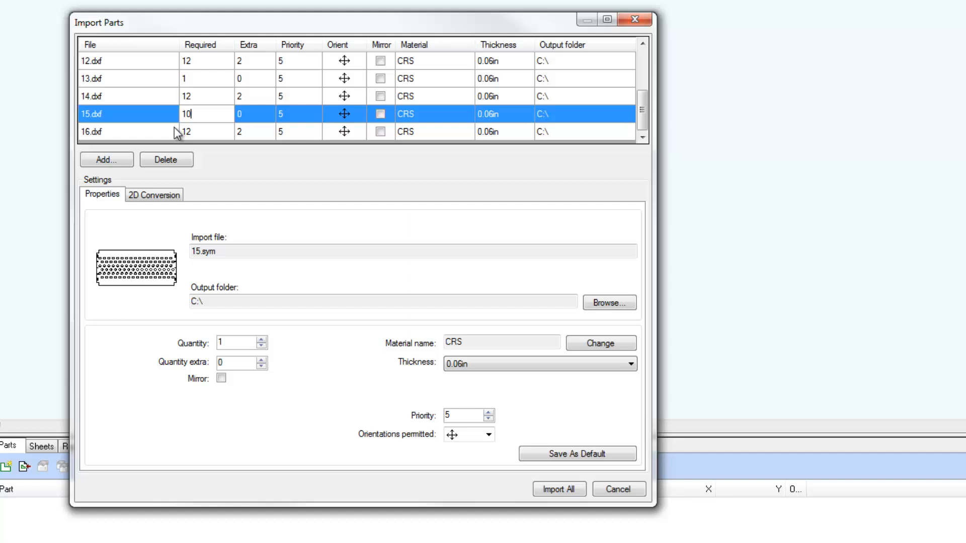
mouse_move(249, 85)
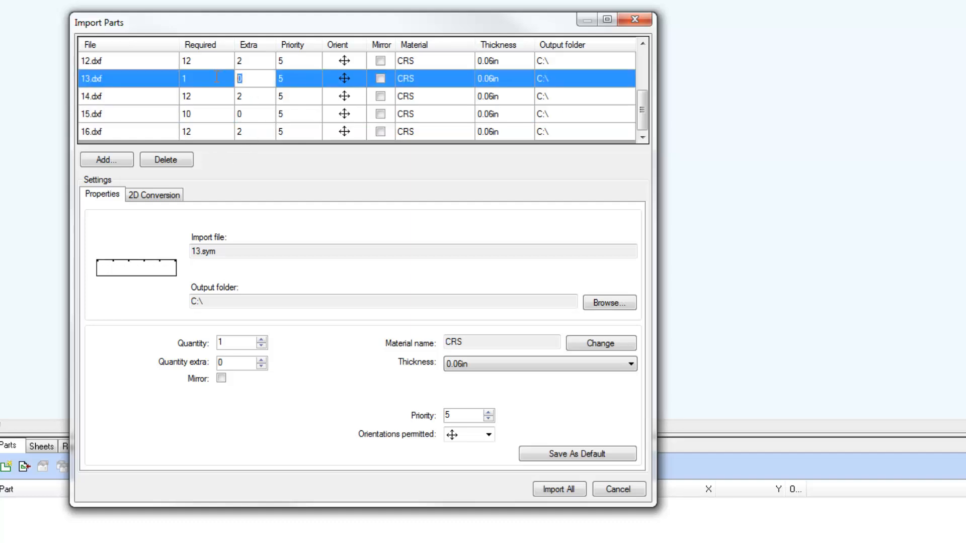
text(1)
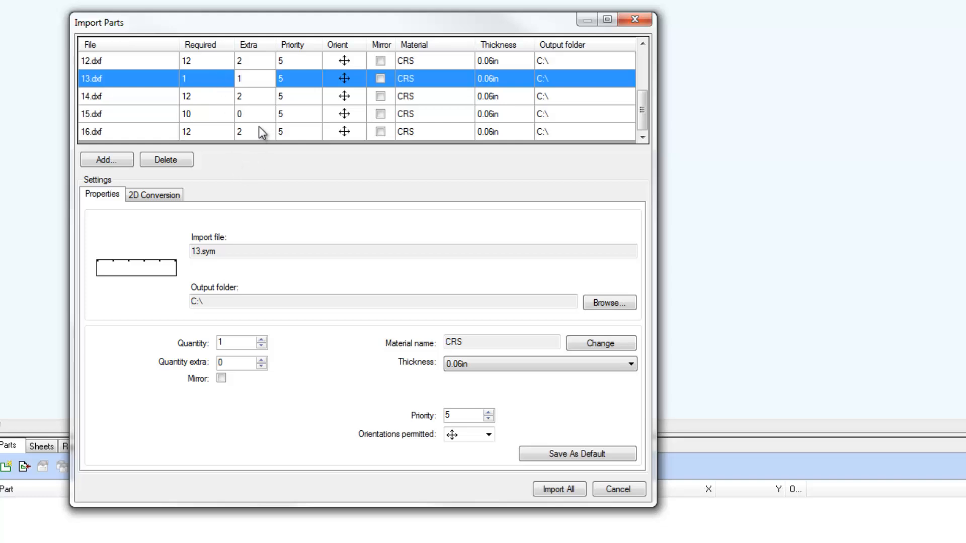
click(123, 131)
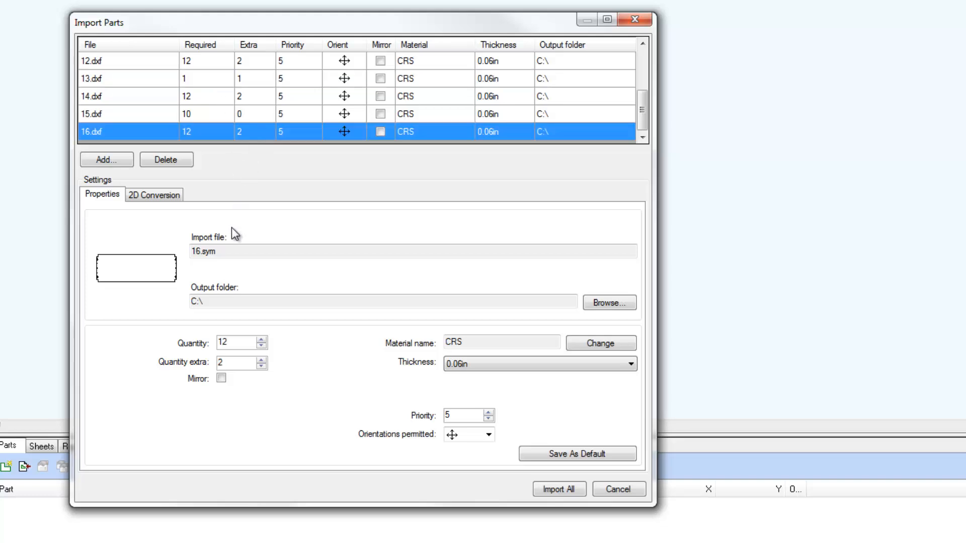
mouse_move(504, 132)
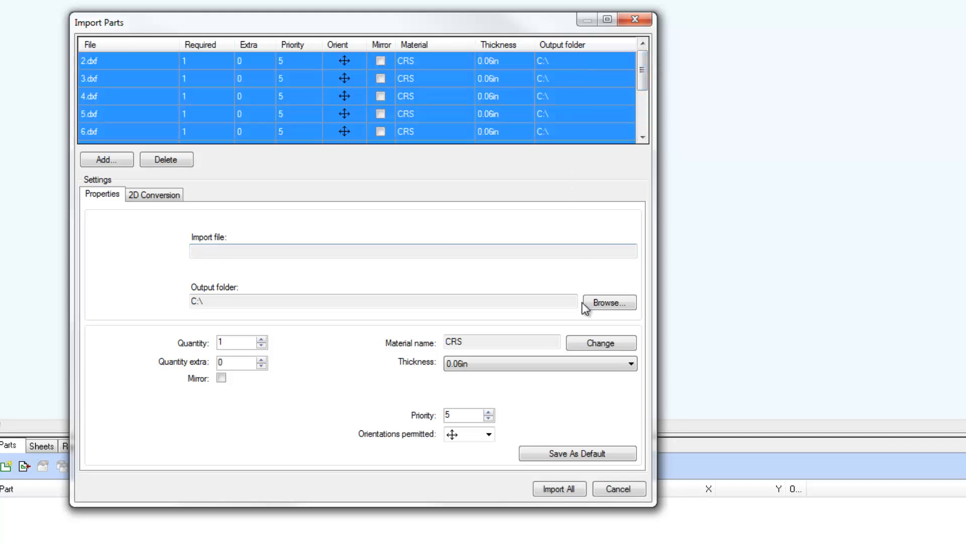
Step: Choose the PARTS folder inside My Radan Projects as the output folder for all parts
click(607, 302)
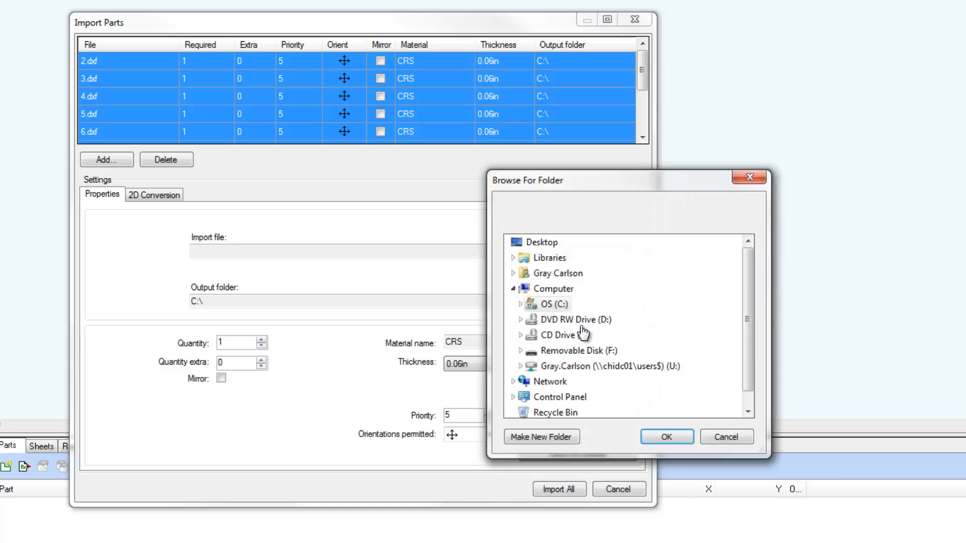
click(513, 273)
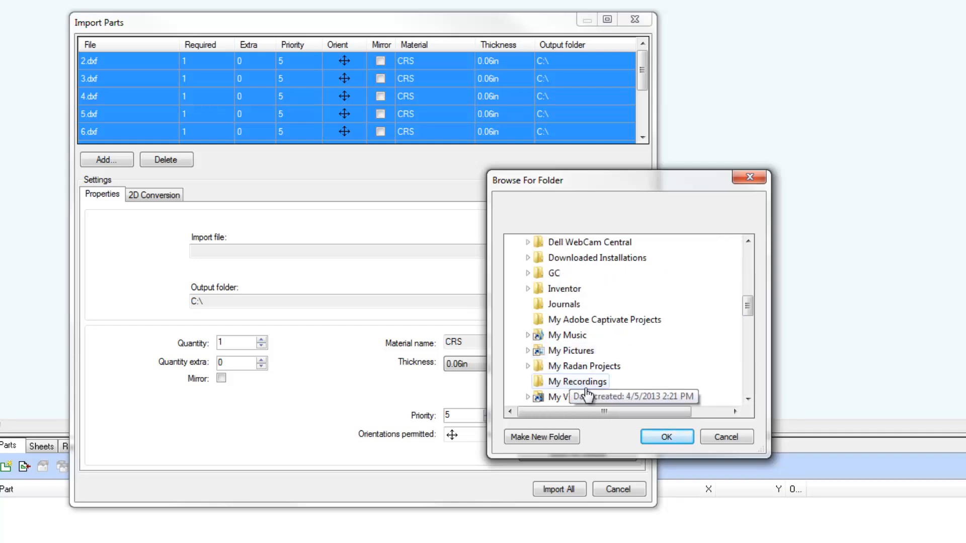
click(528, 366)
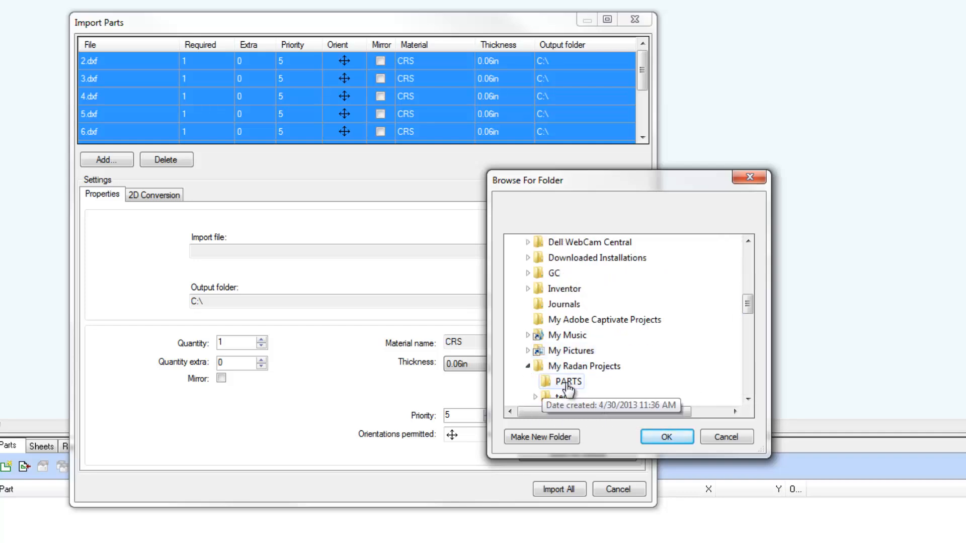
click(666, 437)
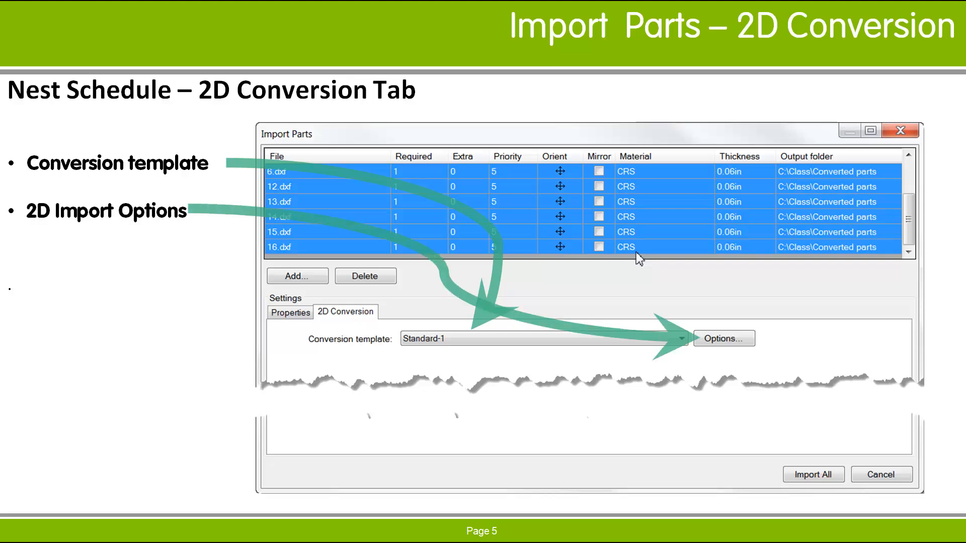
Step: Advance the presentation to the Import Parts – 2D Conversion slide
click(723, 338)
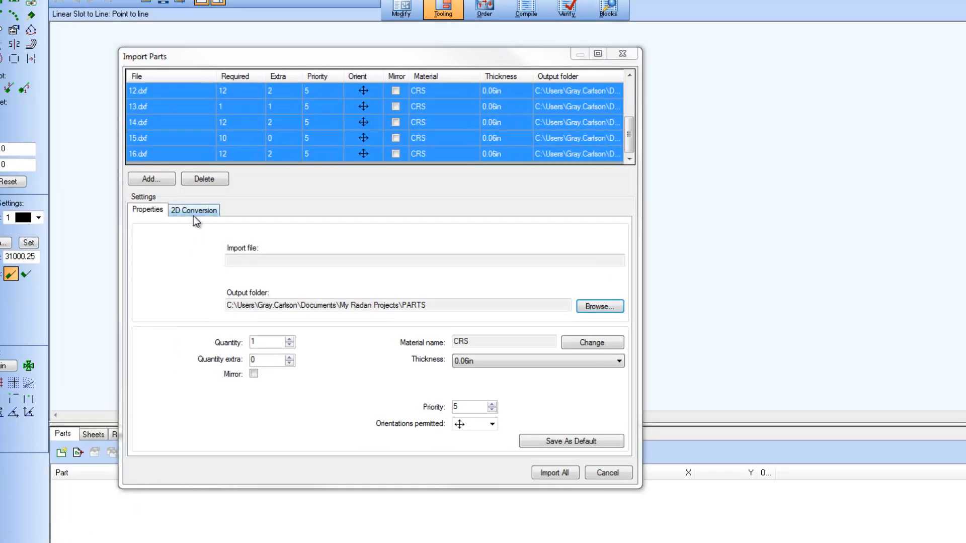
Step: Assign the Standard-1 conversion template to the parts and review the conversion and layer import options
click(193, 209)
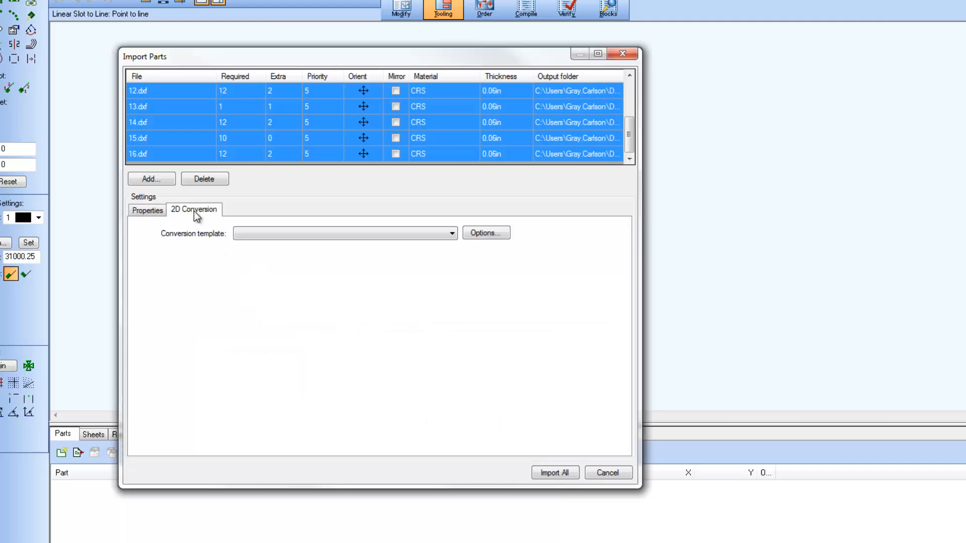
click(452, 233)
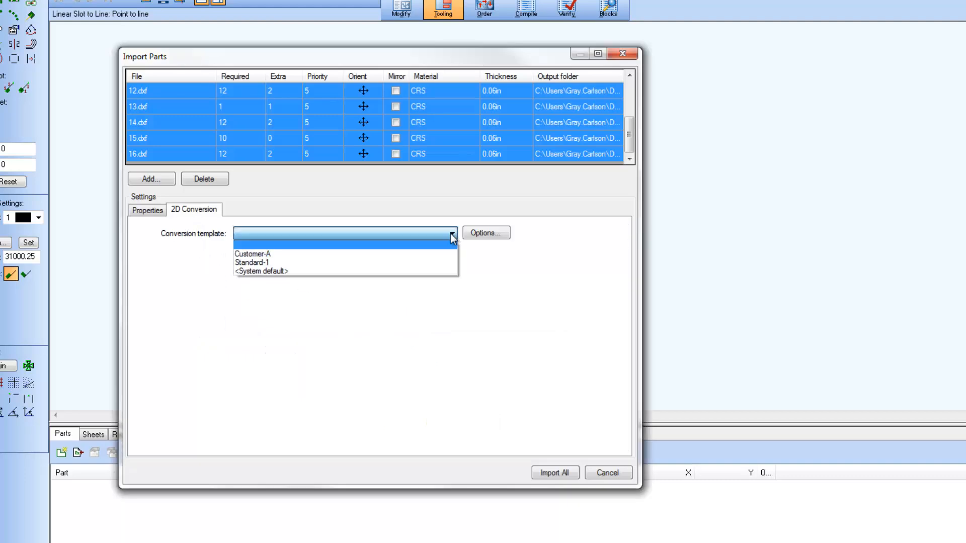
click(251, 262)
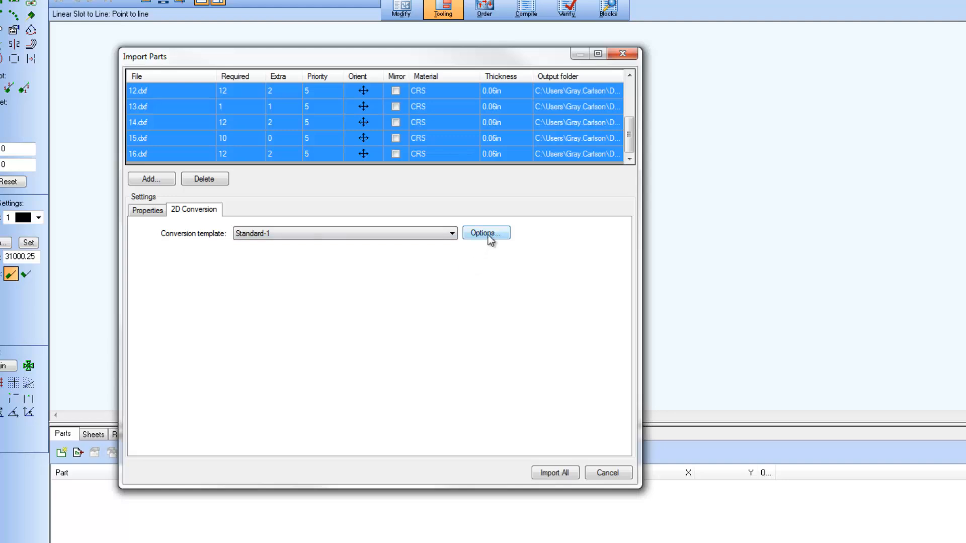
click(485, 233)
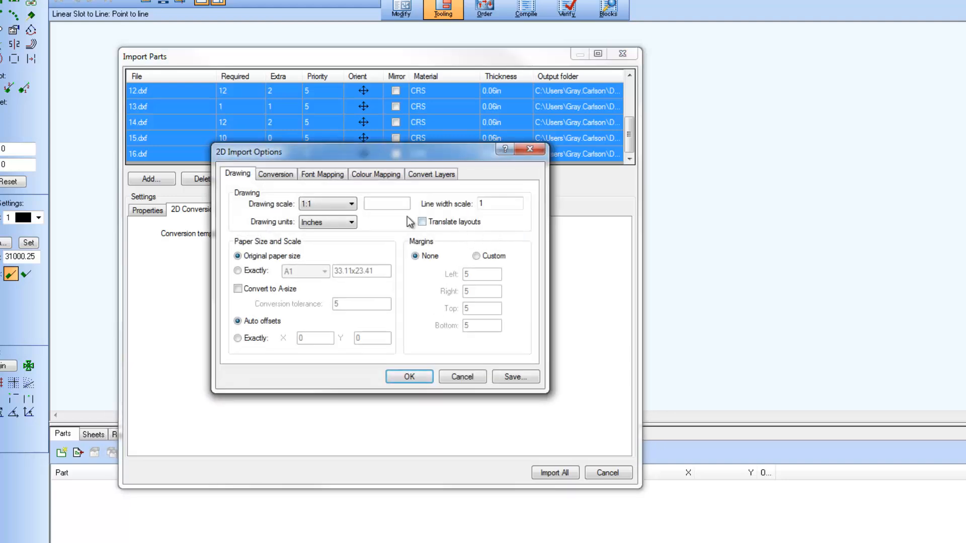
click(275, 175)
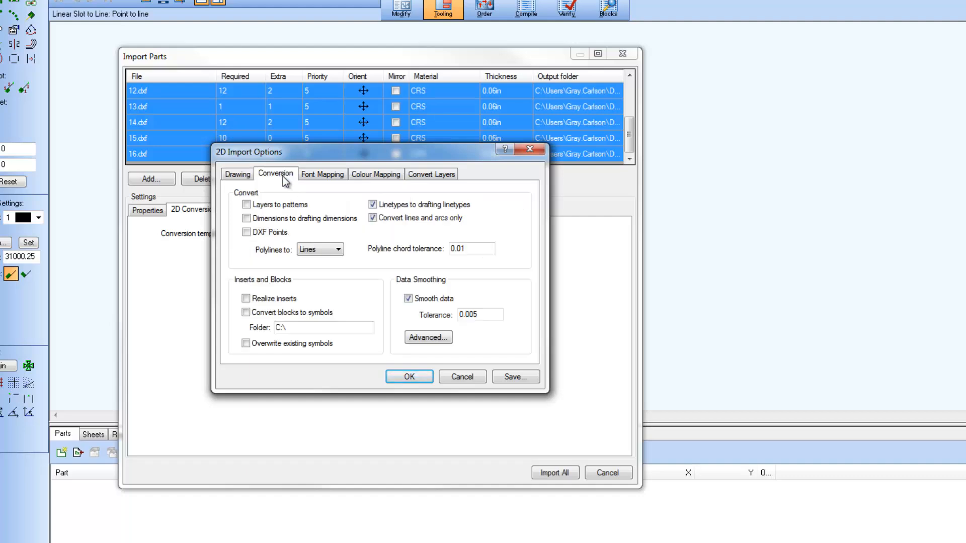
click(431, 174)
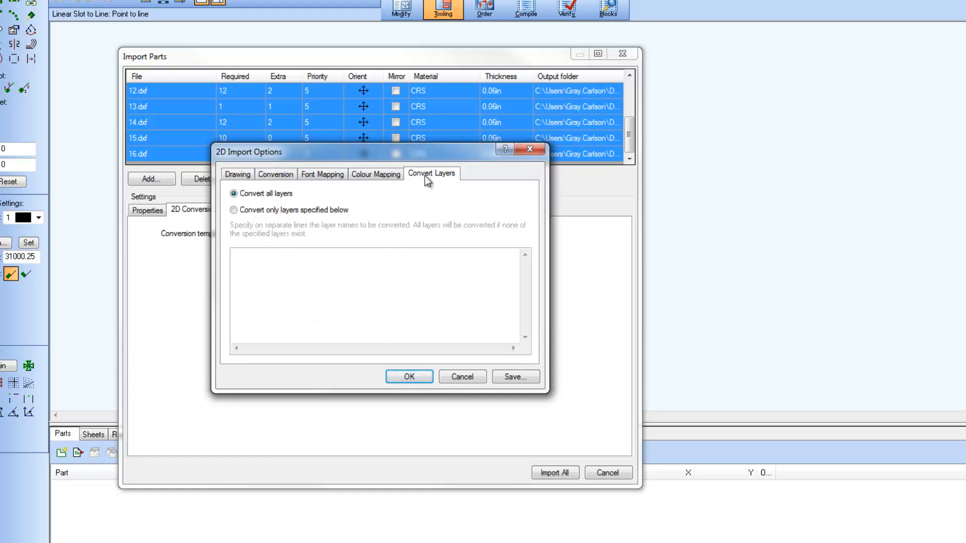
click(409, 376)
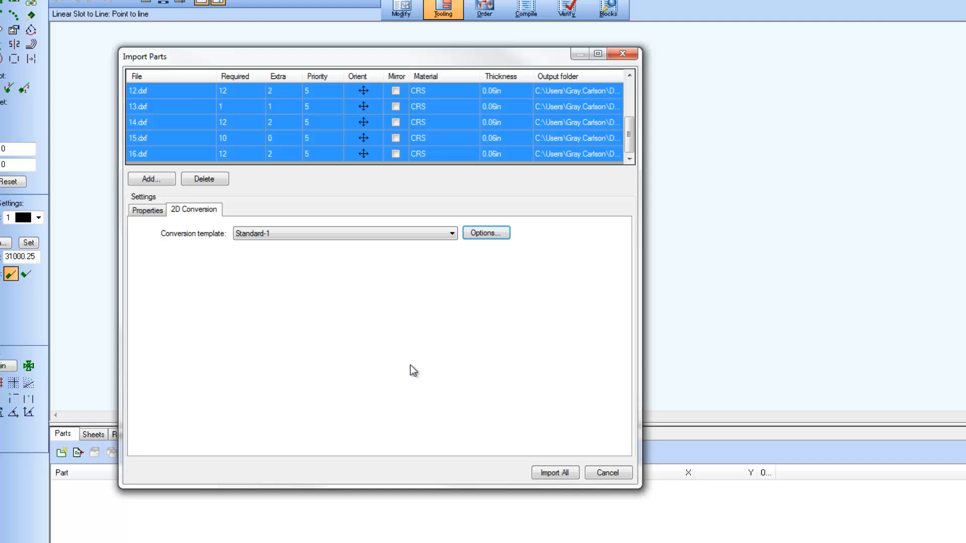
mouse_move(409, 369)
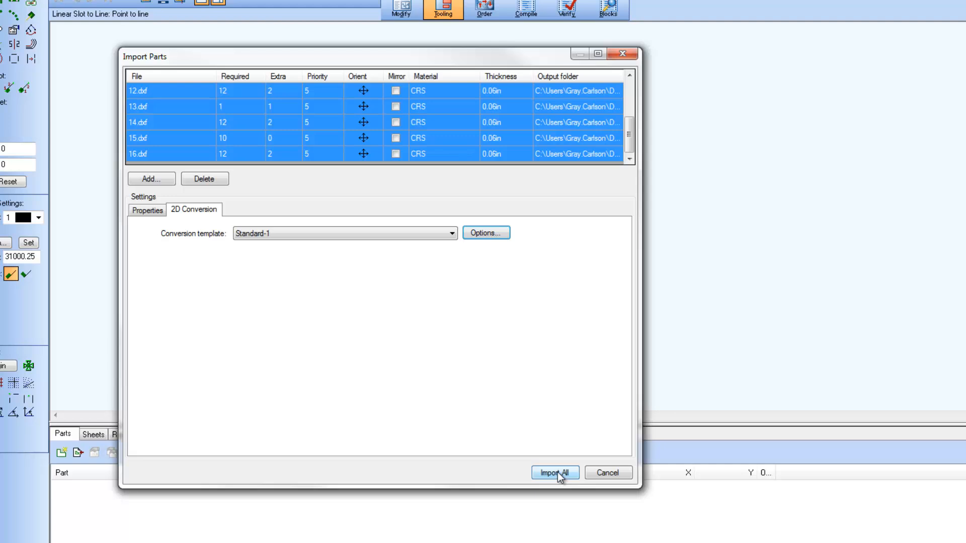
Step: Import all ten listed parts into the nest parts list and acknowledge the confirmation
click(554, 473)
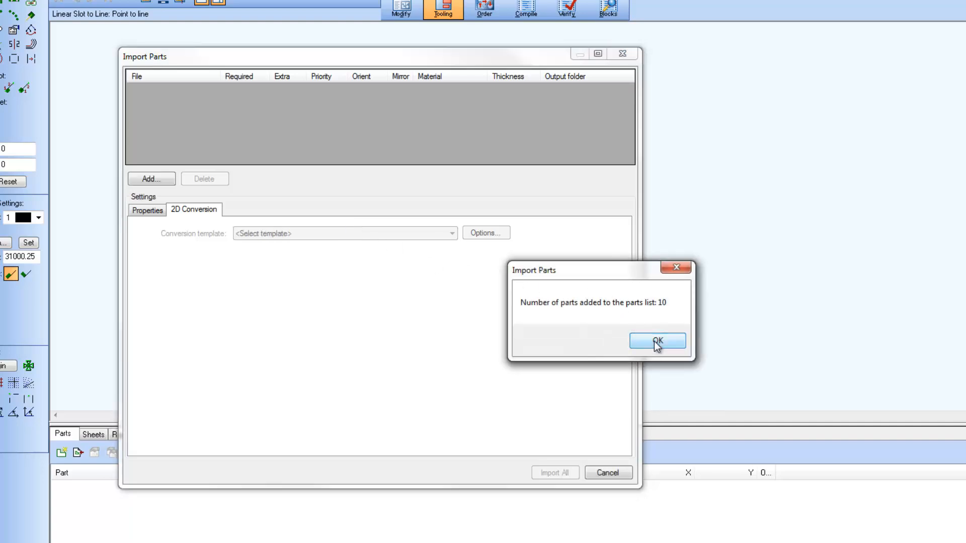
click(656, 341)
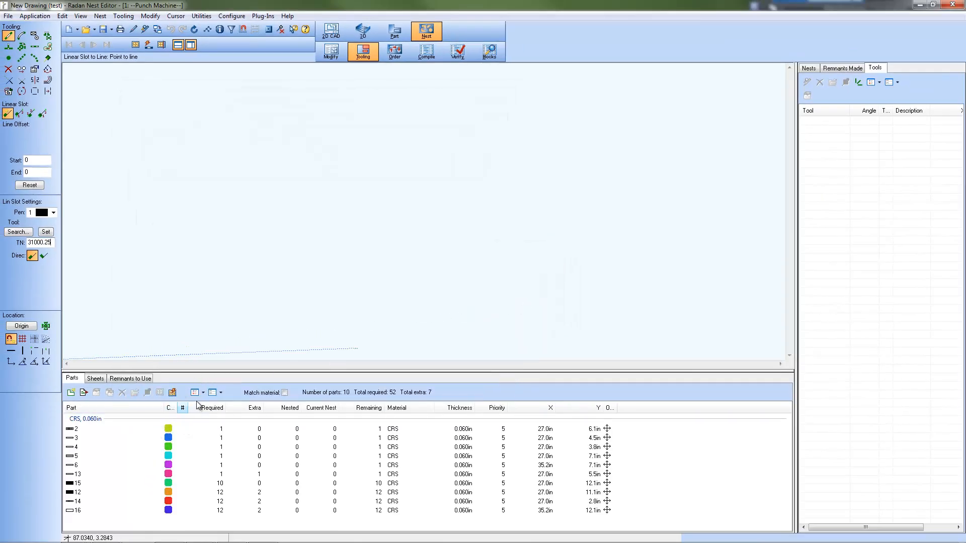
Step: Display the ten imported parts in the parts list as thumbnails
click(203, 392)
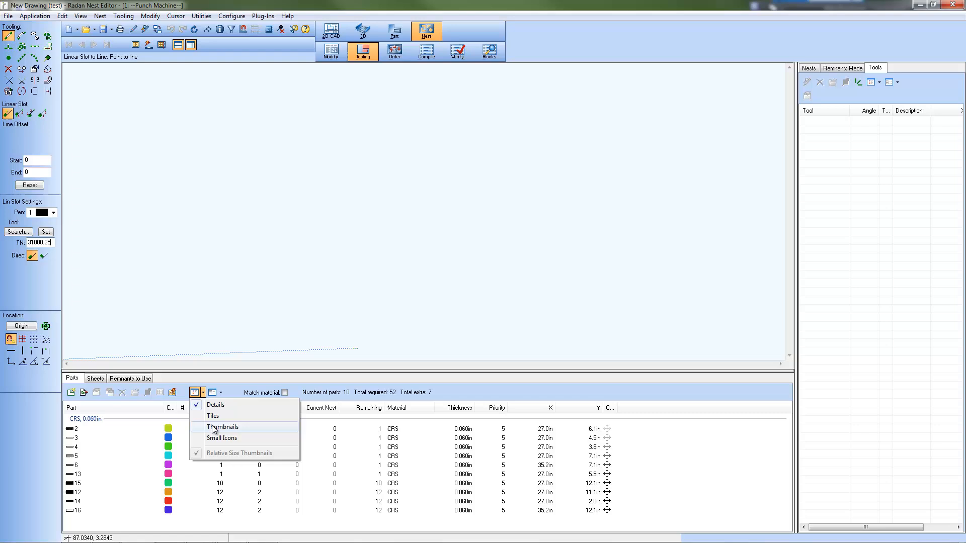
click(222, 427)
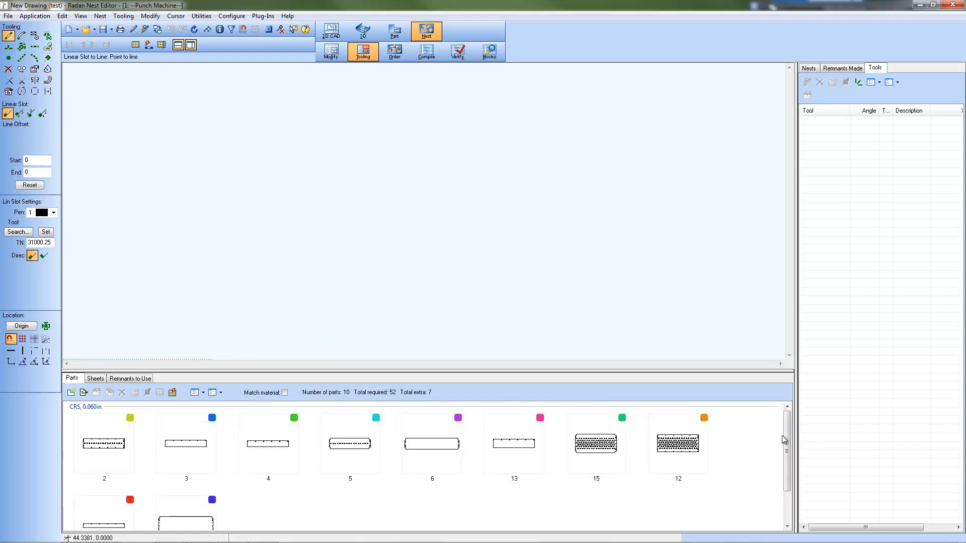
scroll(down, 3)
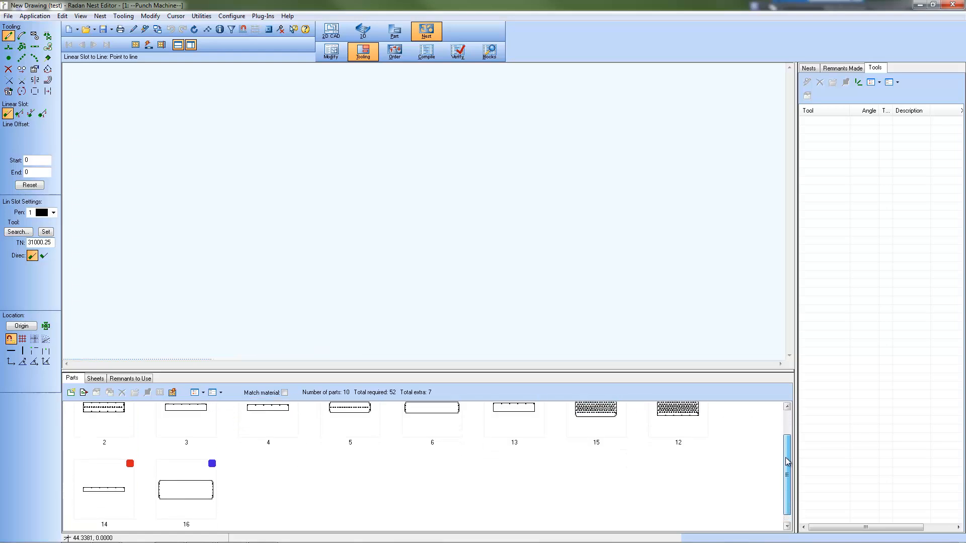